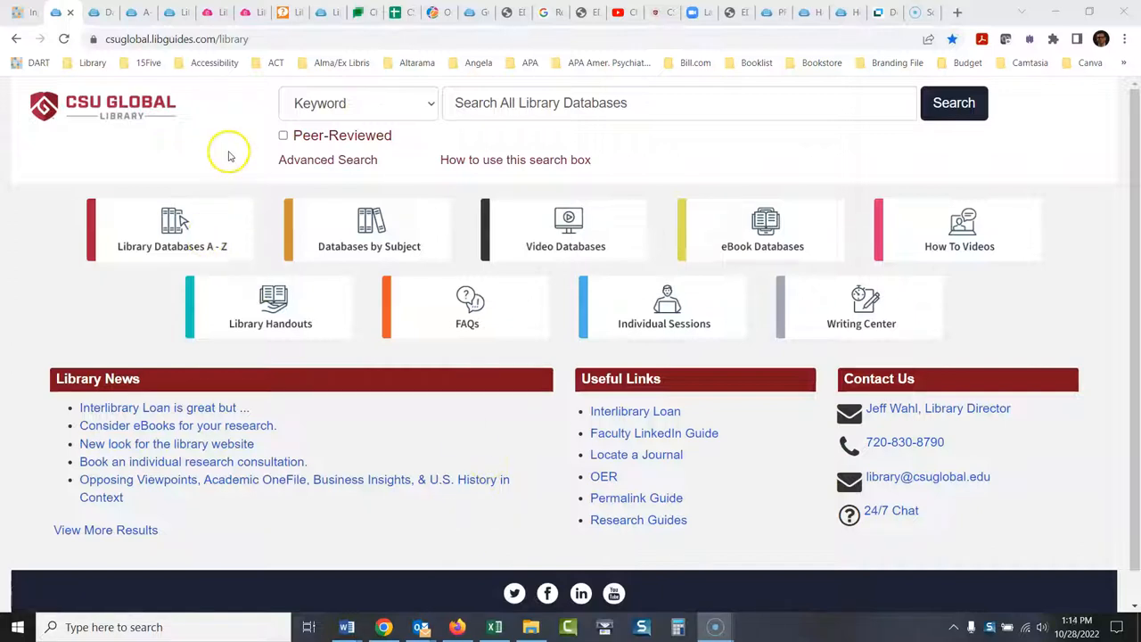
pyautogui.moveTo(272, 214)
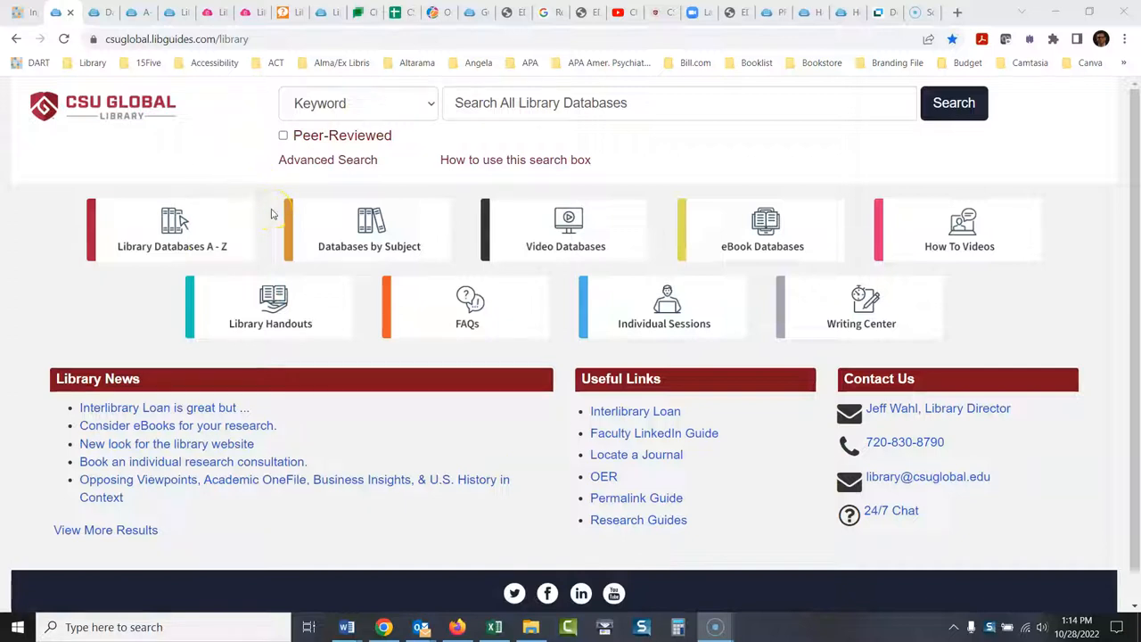
pyautogui.moveTo(274, 214)
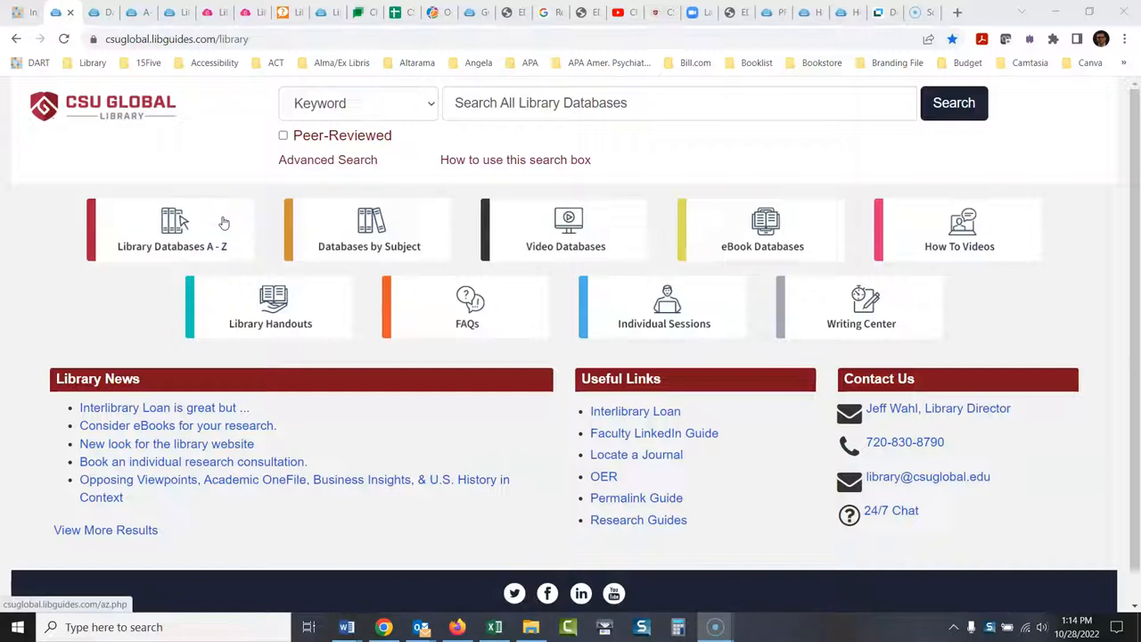
pyautogui.moveTo(273, 222)
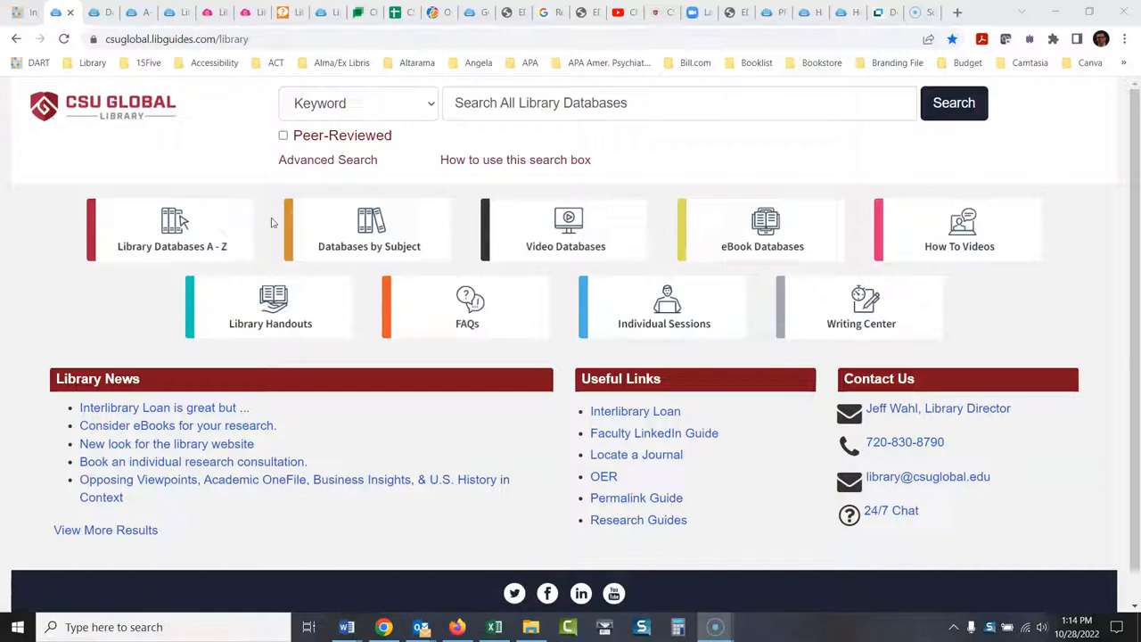
# Open Nexis Uni from the N section of the CSU Global A–Z Databases list
pyautogui.click(172, 229)
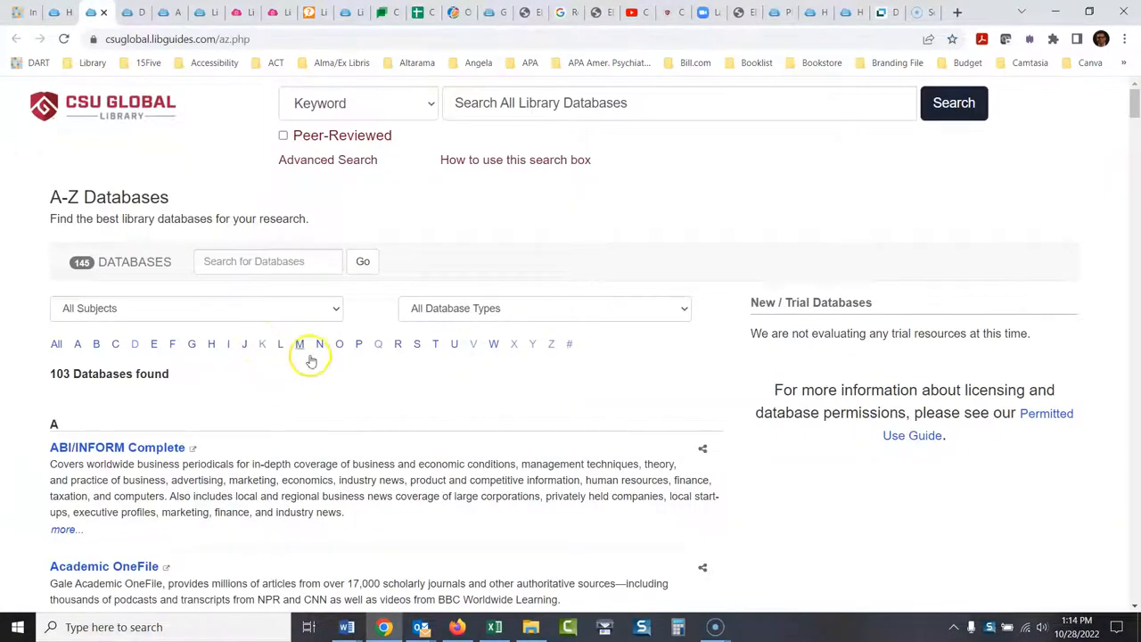
pyautogui.click(318, 344)
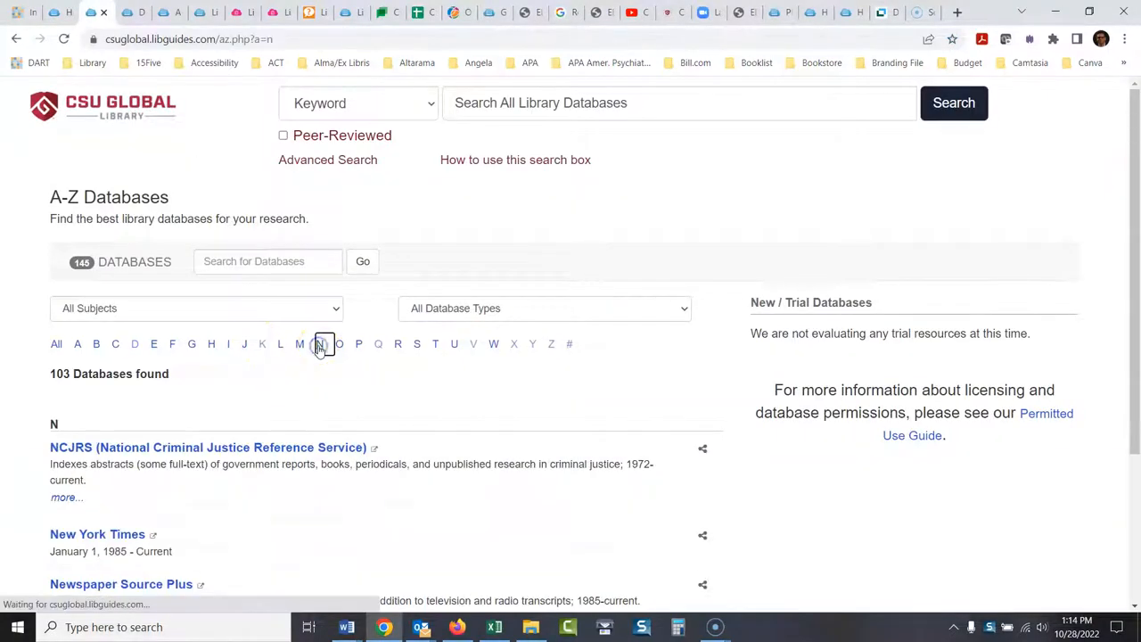
pyautogui.scroll(-3)
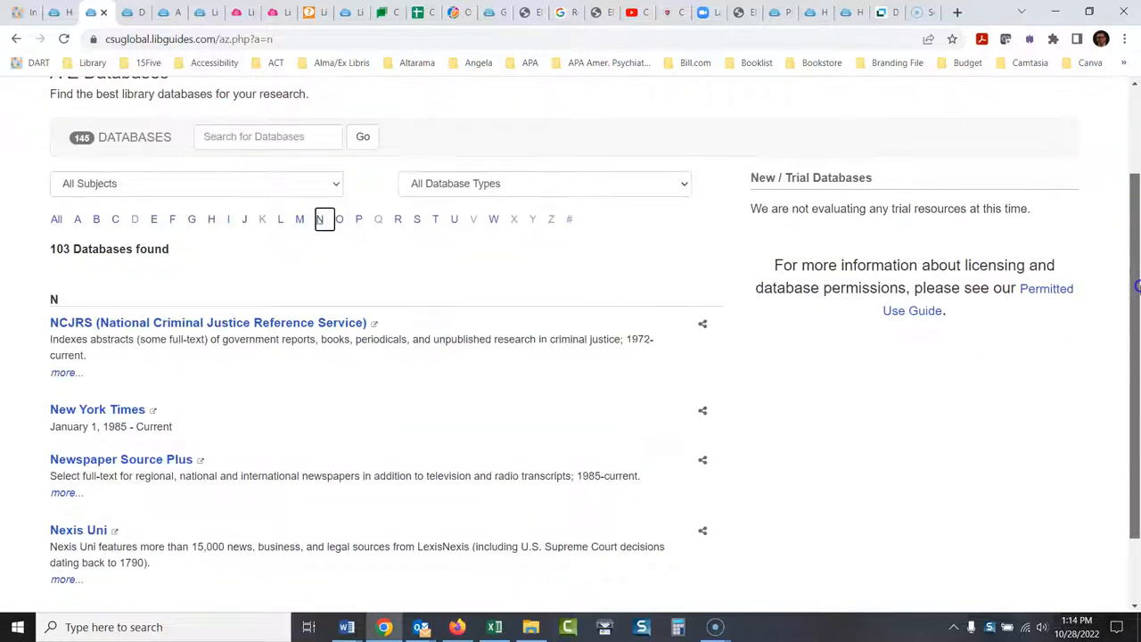
pyautogui.scroll(-3)
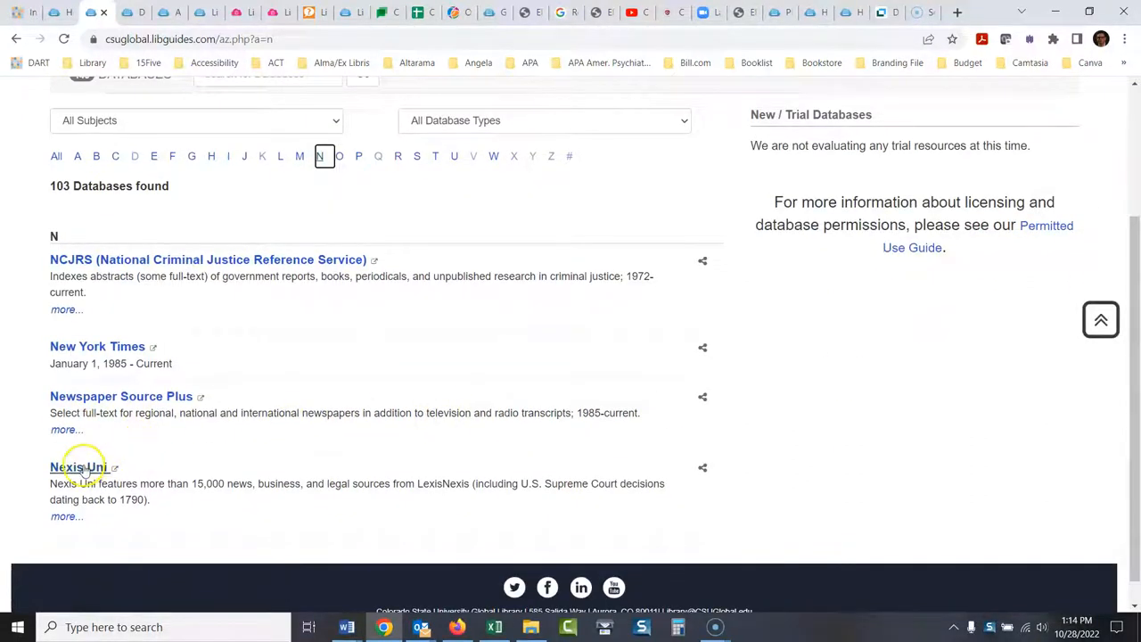
pyautogui.click(78, 467)
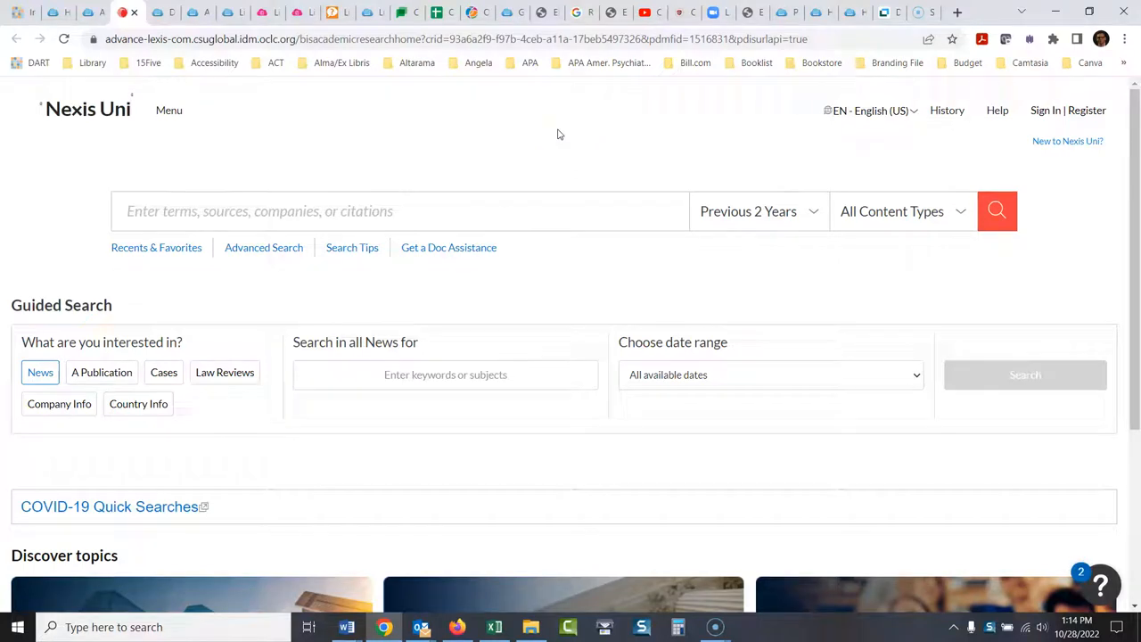
pyautogui.moveTo(526, 131)
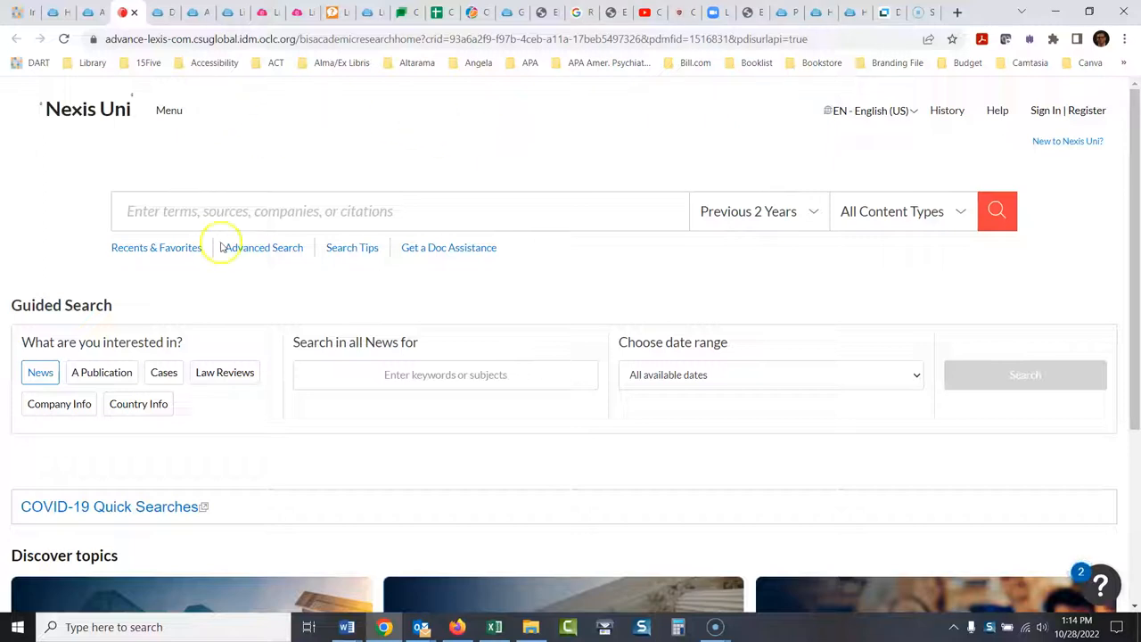
pyautogui.moveTo(240, 337)
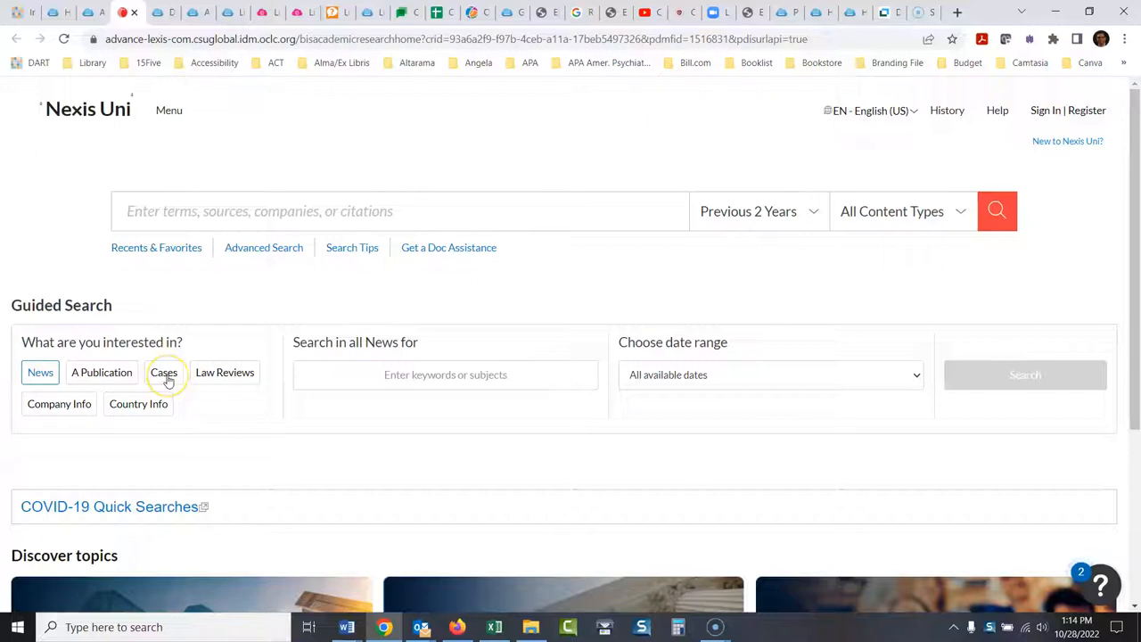
# Search Federal Cases for 'charitable donations' limited to the last five years
pyautogui.click(163, 371)
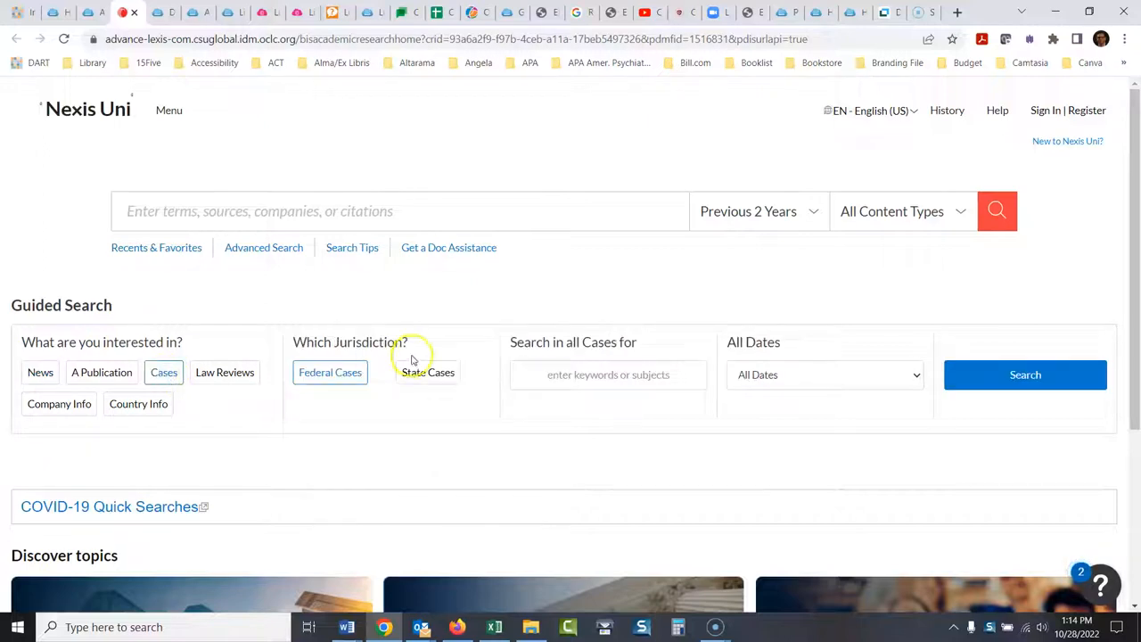
pyautogui.moveTo(426, 395)
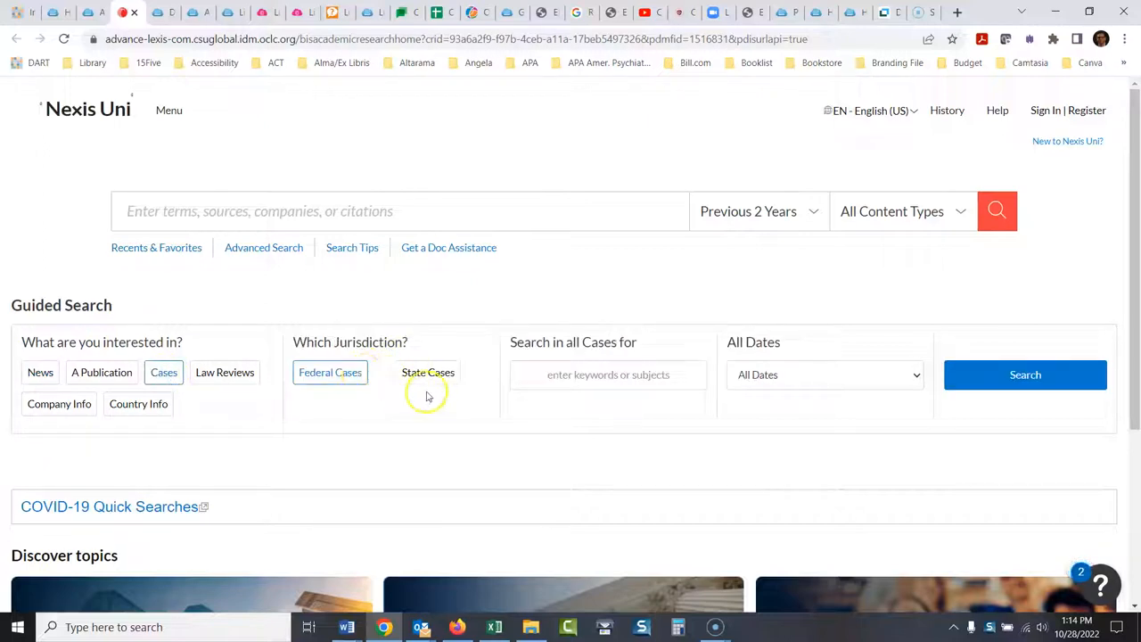
pyautogui.click(608, 374)
pyautogui.write('"')
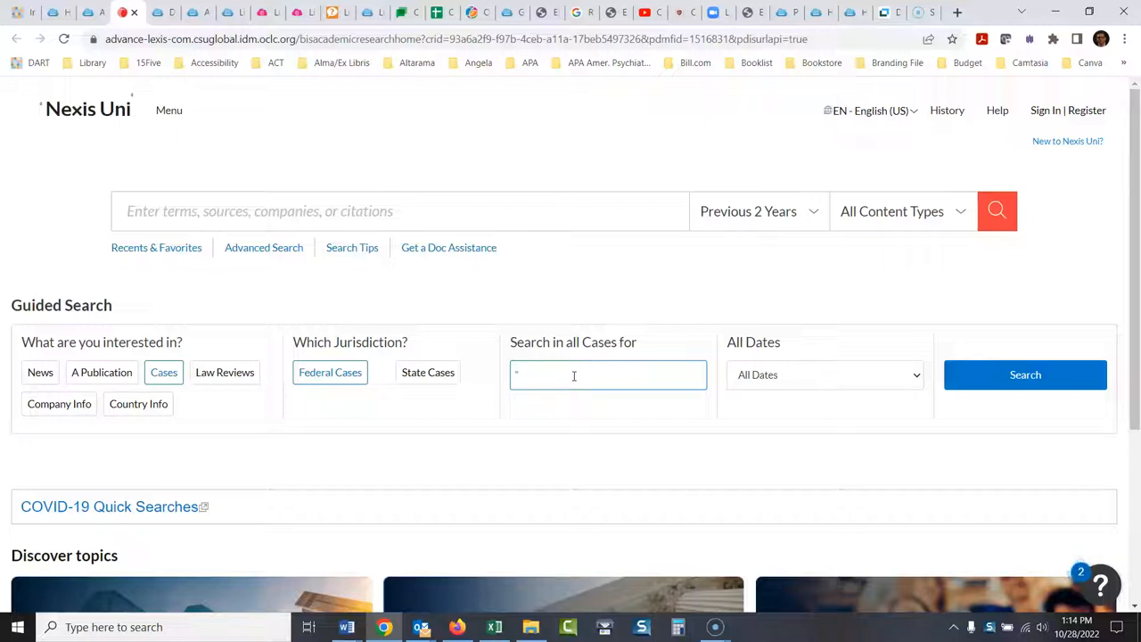
pyautogui.write('charitable donations"')
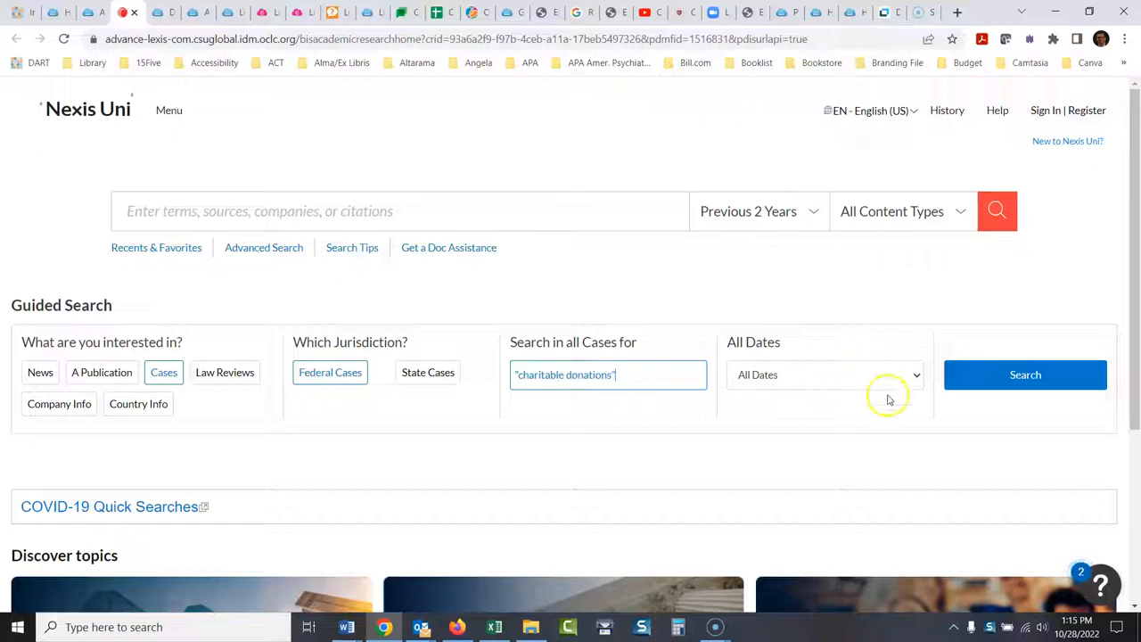
pyautogui.click(825, 375)
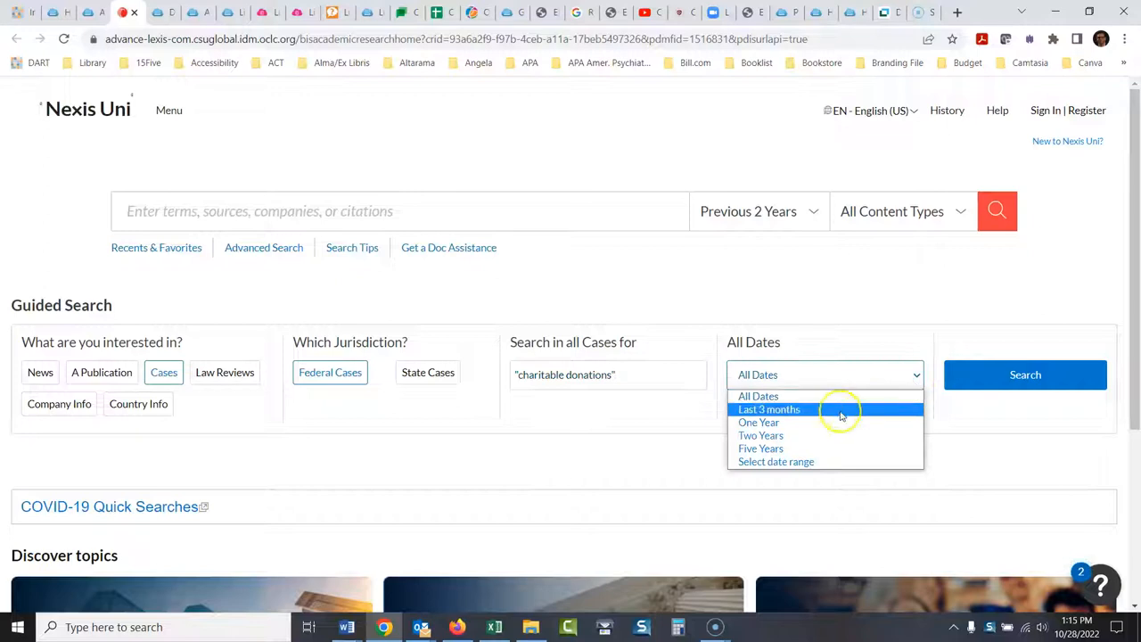
pyautogui.click(760, 449)
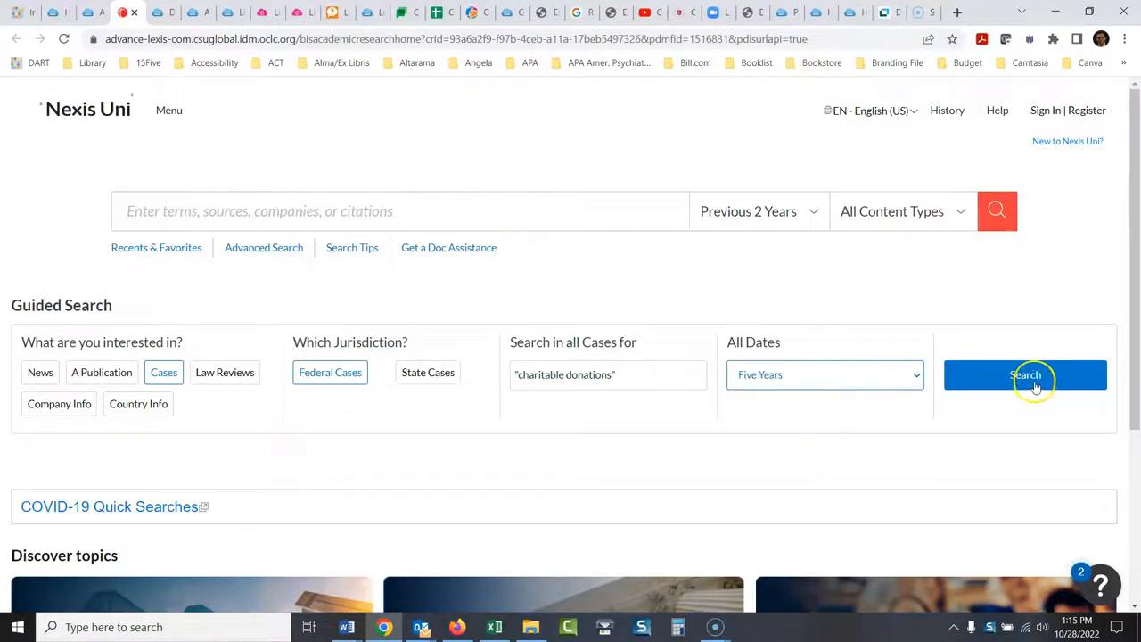
pyautogui.click(1025, 375)
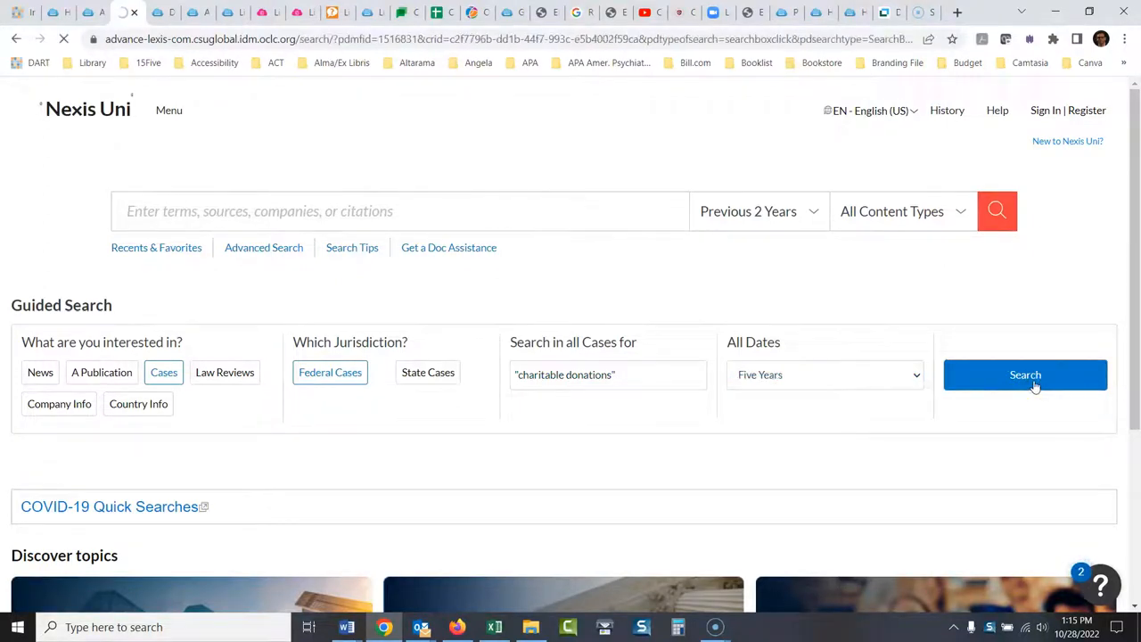
# Scroll through the 202 federal case results dated Oct 2017 to Oct 2022
pyautogui.click(1025, 375)
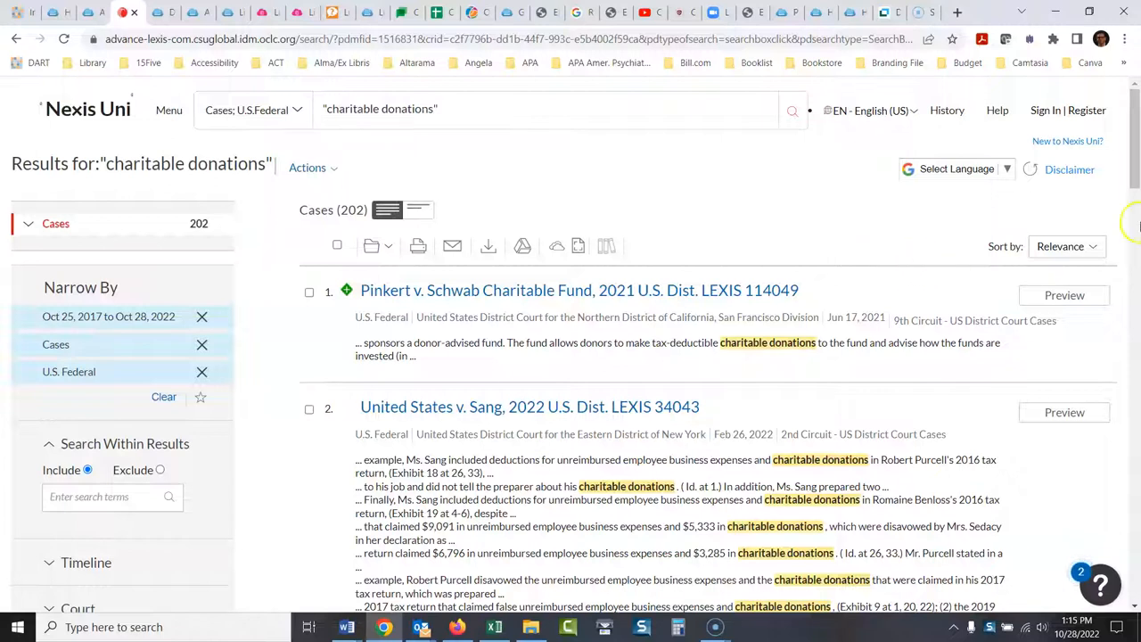
pyautogui.scroll(-3)
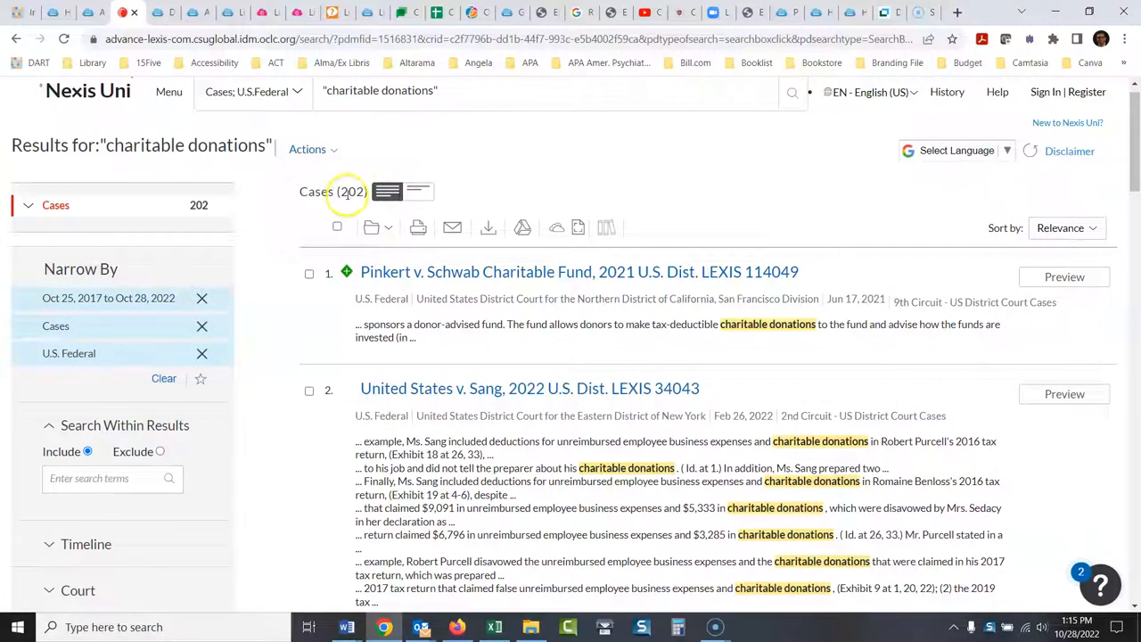
pyautogui.scroll(-3)
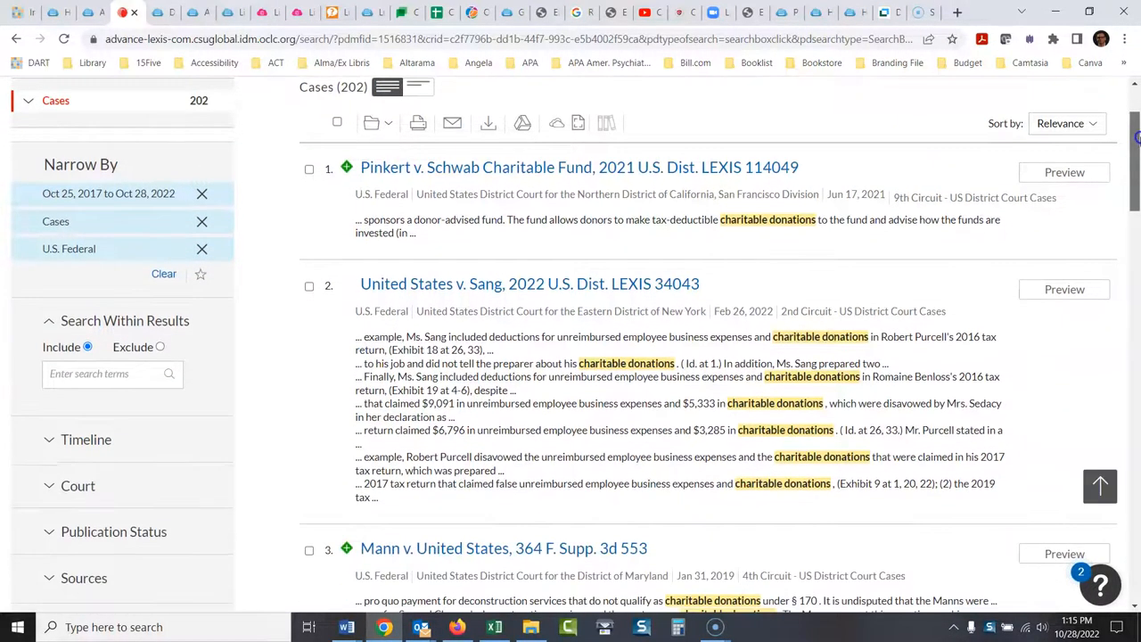
pyautogui.scroll(-3)
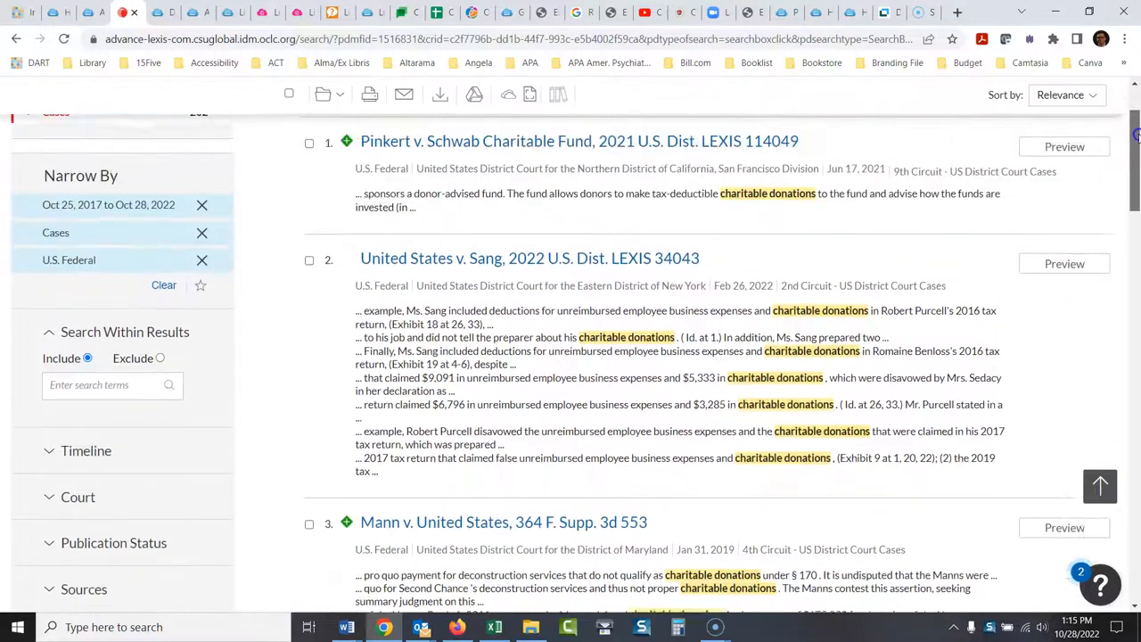
pyautogui.scroll(-3)
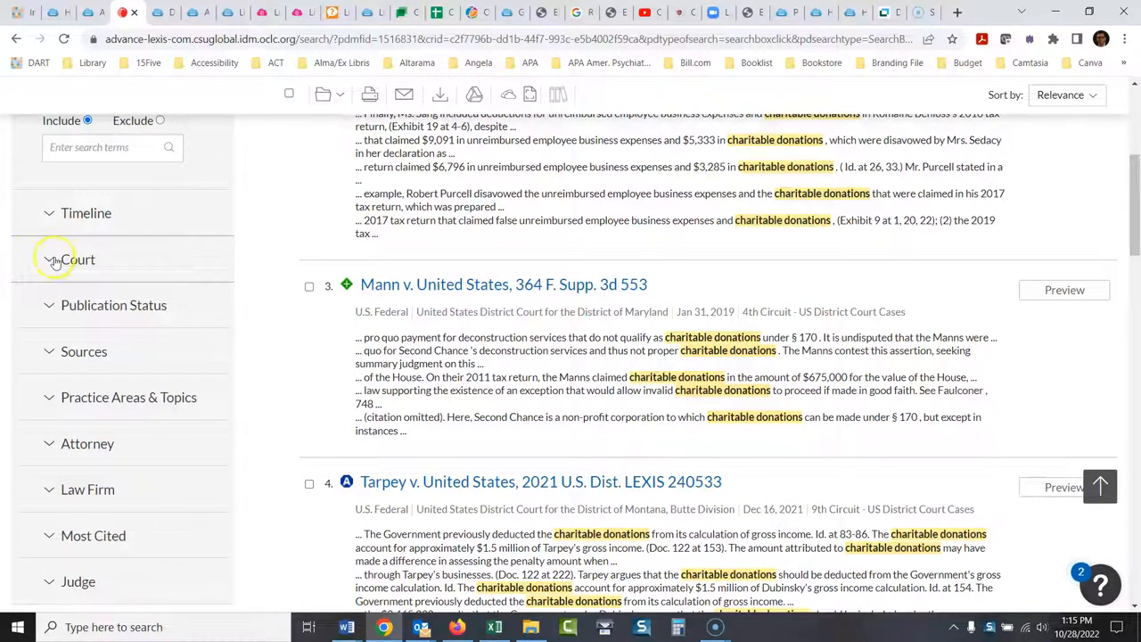
# Expand the Court filter in Narrow By to show per-circuit result counts
pyautogui.click(78, 258)
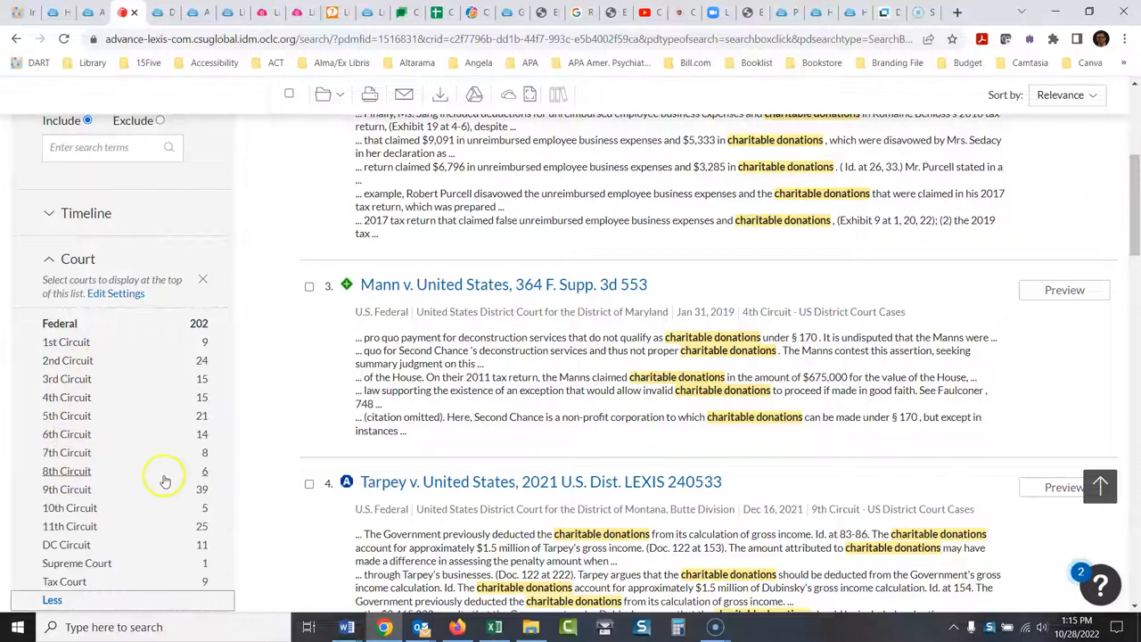
pyautogui.moveTo(146, 495)
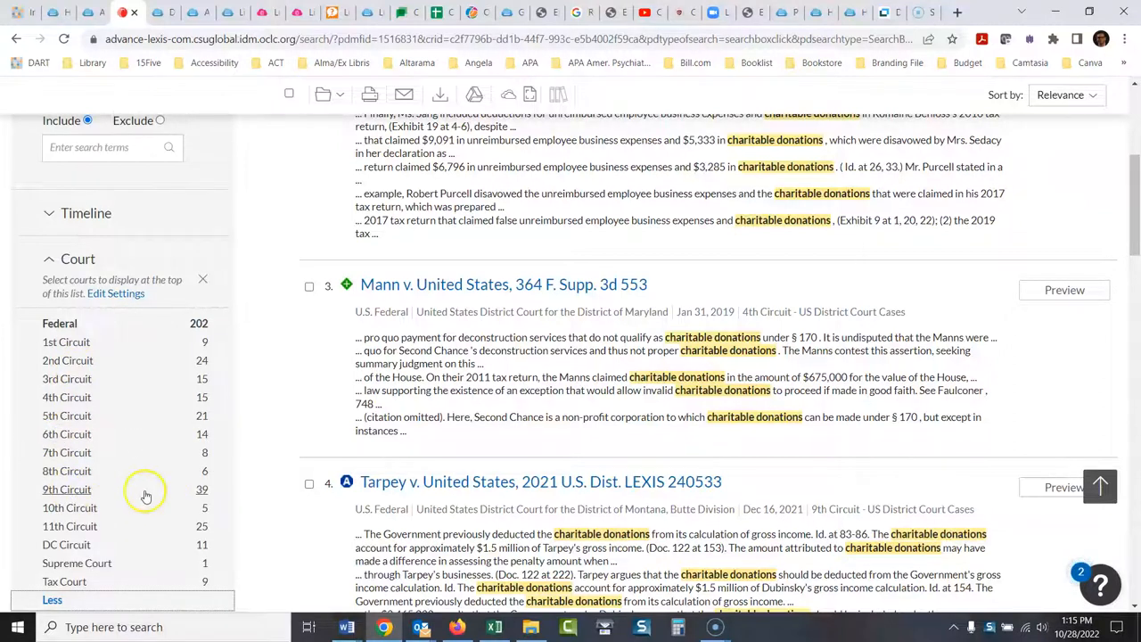
pyautogui.moveTo(200, 492)
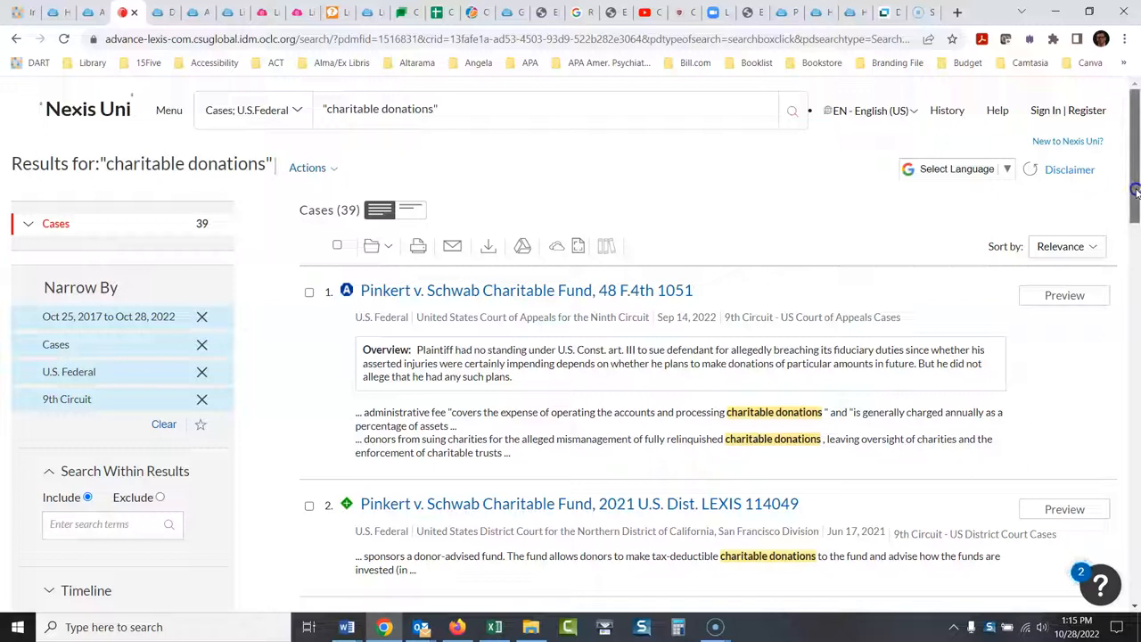
# Scroll through the 39 results narrowed to the 9th Circuit
pyautogui.scroll(-3)
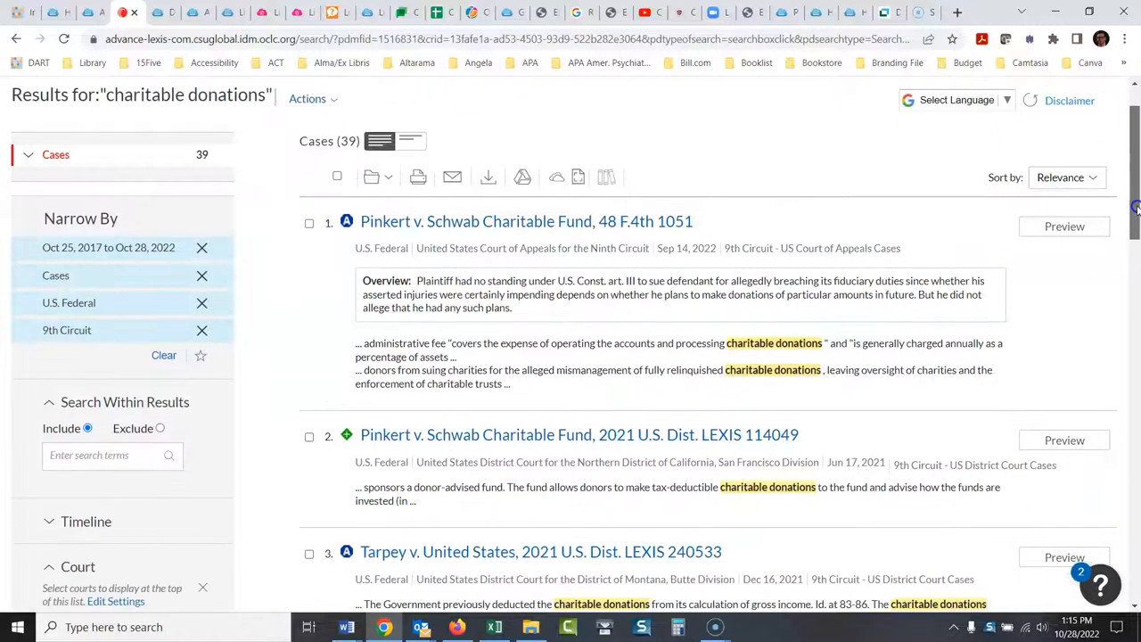
pyautogui.scroll(-3)
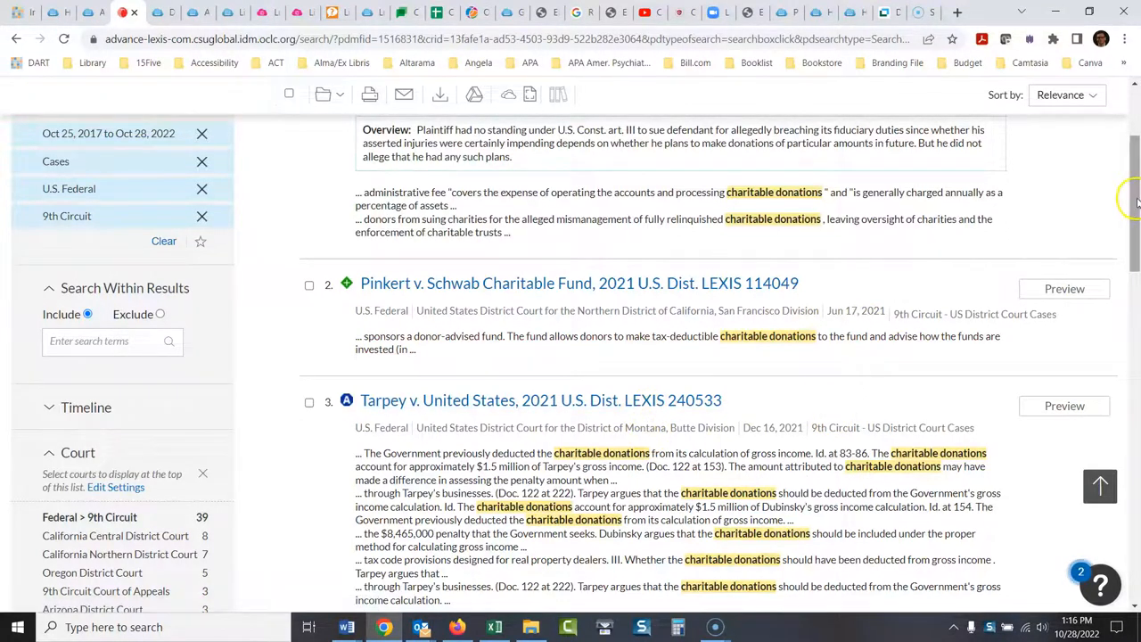
pyautogui.scroll(-3)
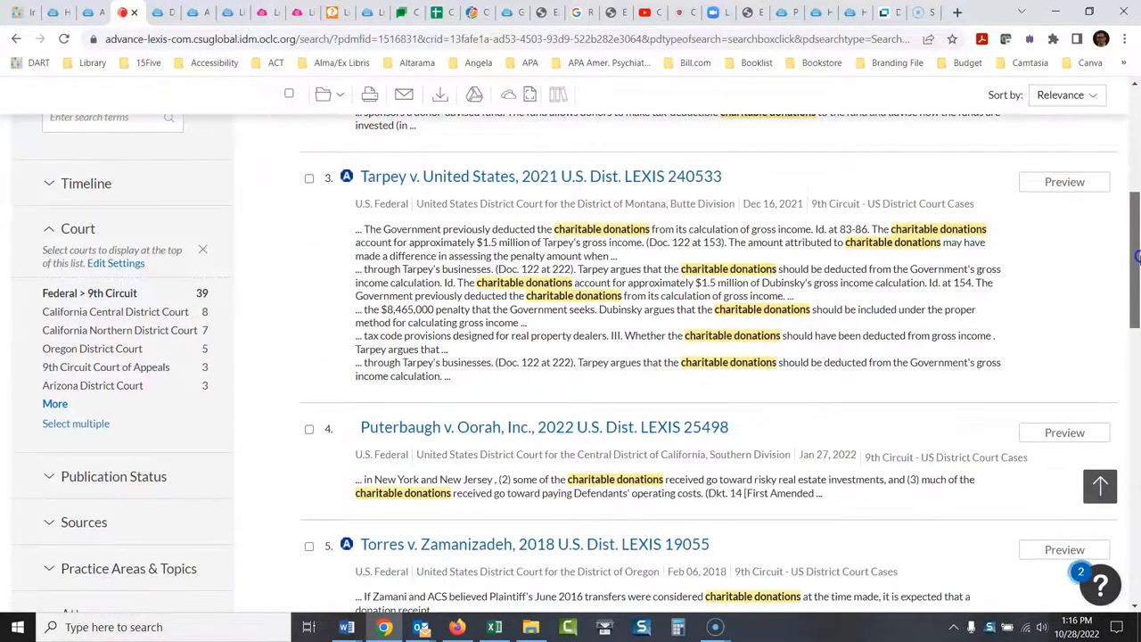
pyautogui.scroll(-3)
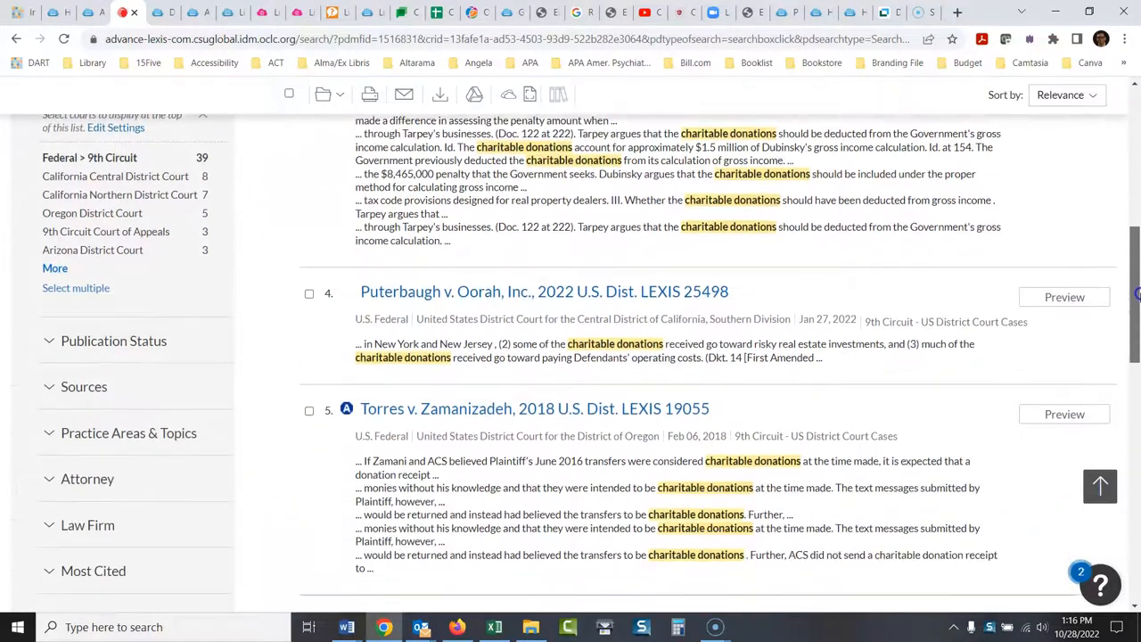
pyautogui.scroll(-3)
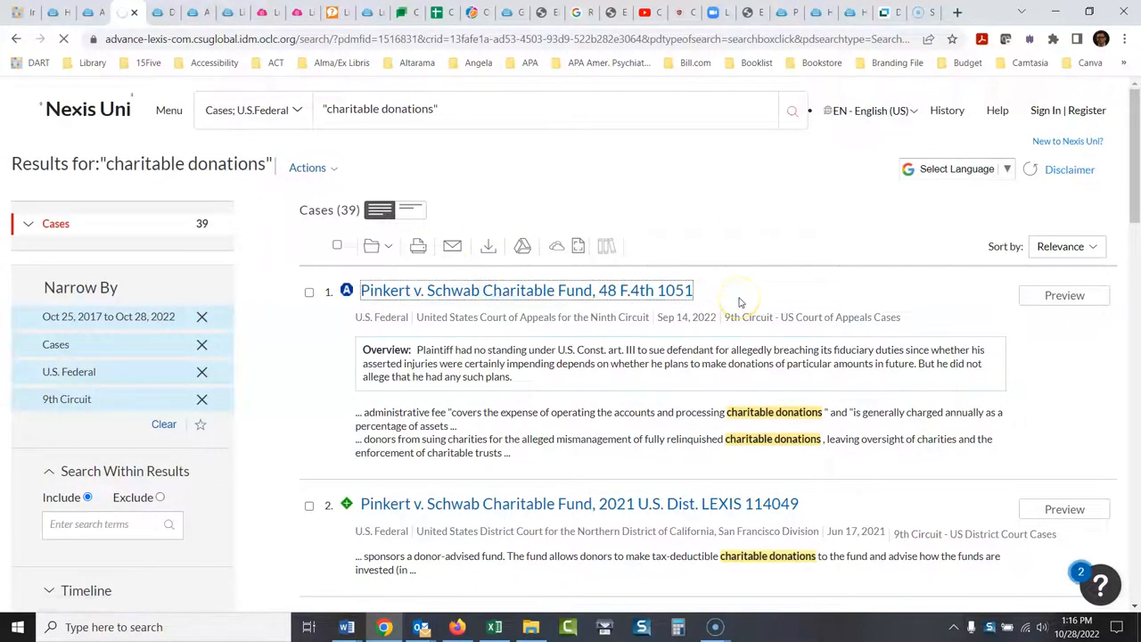
# Open the first result, Pinkert v. Schwab Charitable Fund, 48 F.4th 1051
pyautogui.click(526, 289)
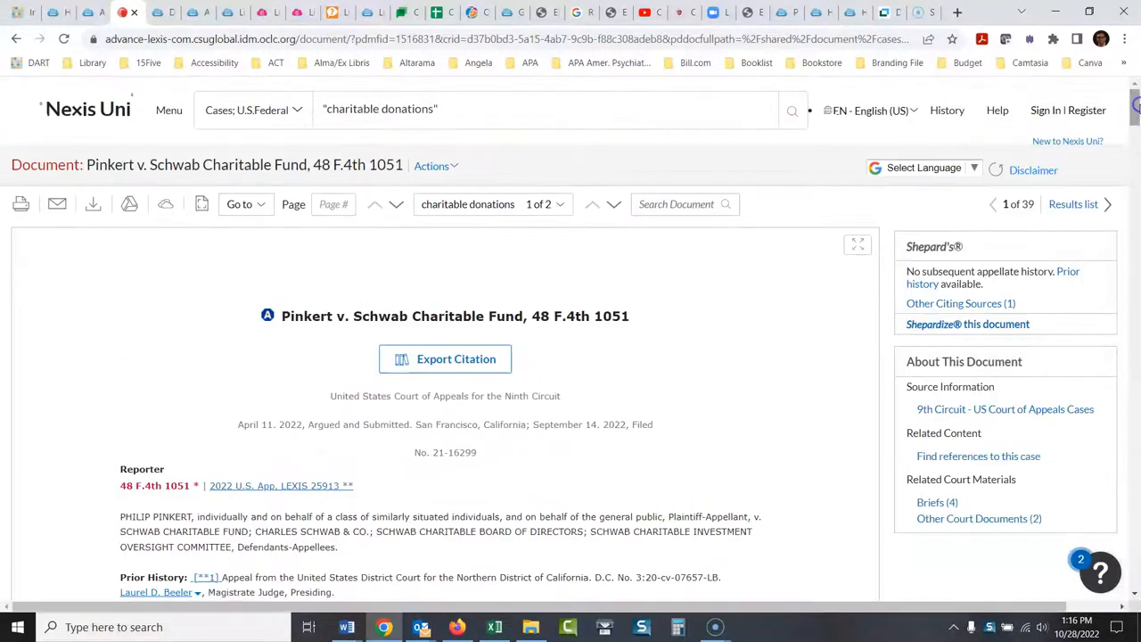
pyautogui.moveTo(745, 349)
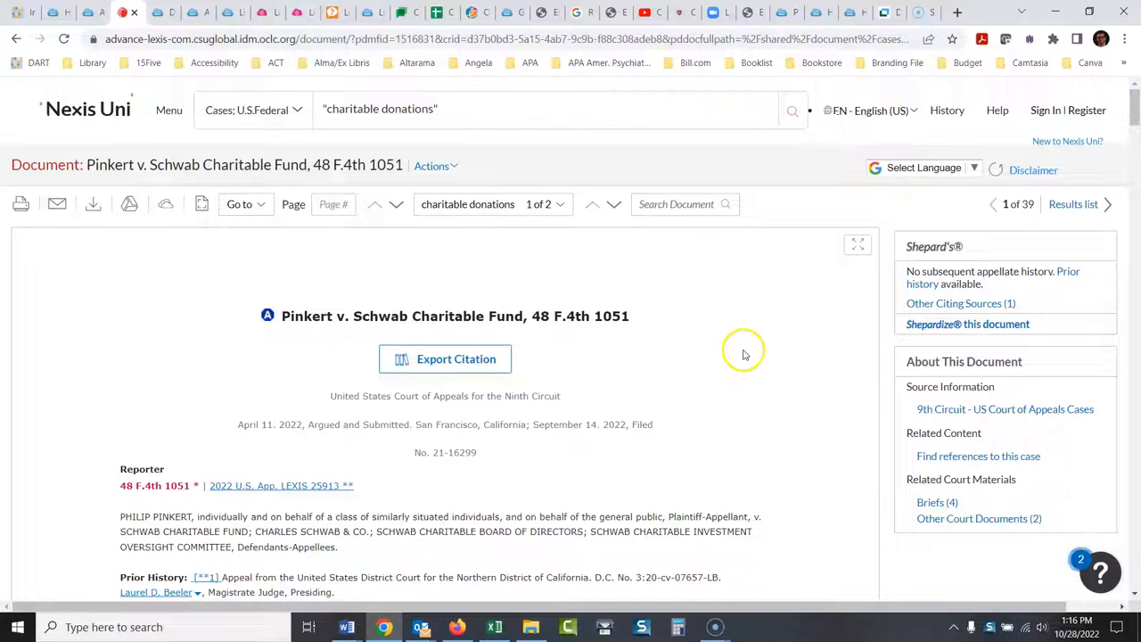